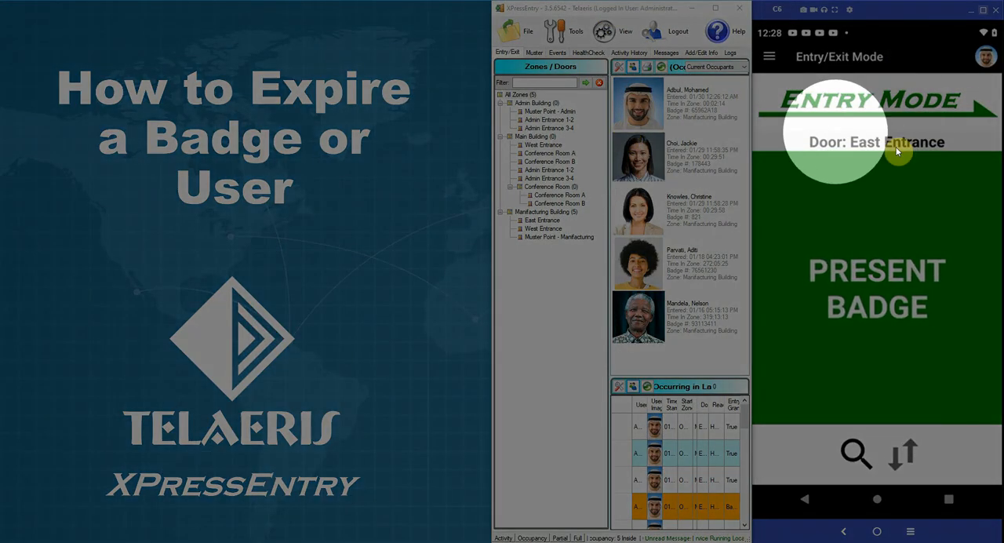
{"action": "mouse_move", "coordinate": [875, 128]}
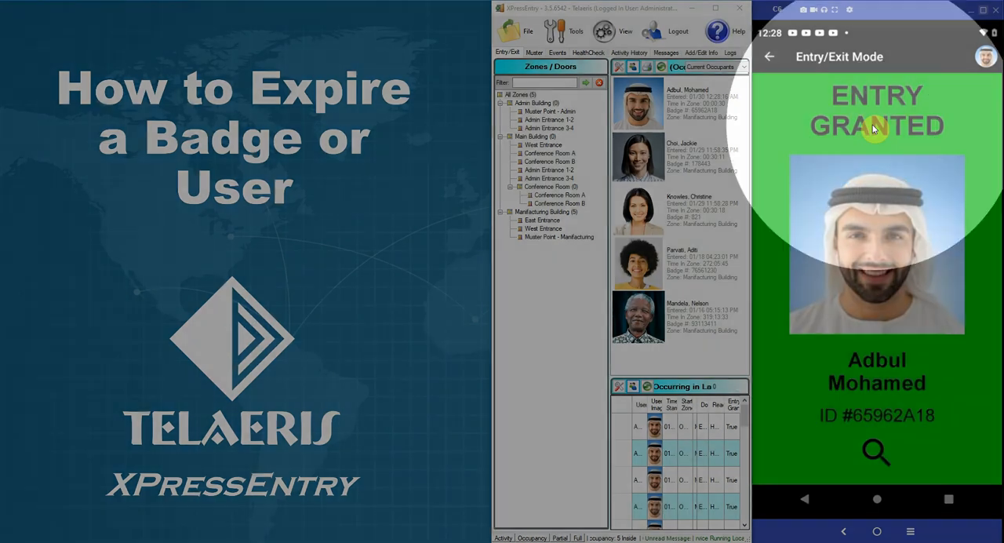
Enable the User Start/End Date check under Reader Profiles > Reader Validations in Settings.
{"action": "left_click", "coordinate": [574, 31]}
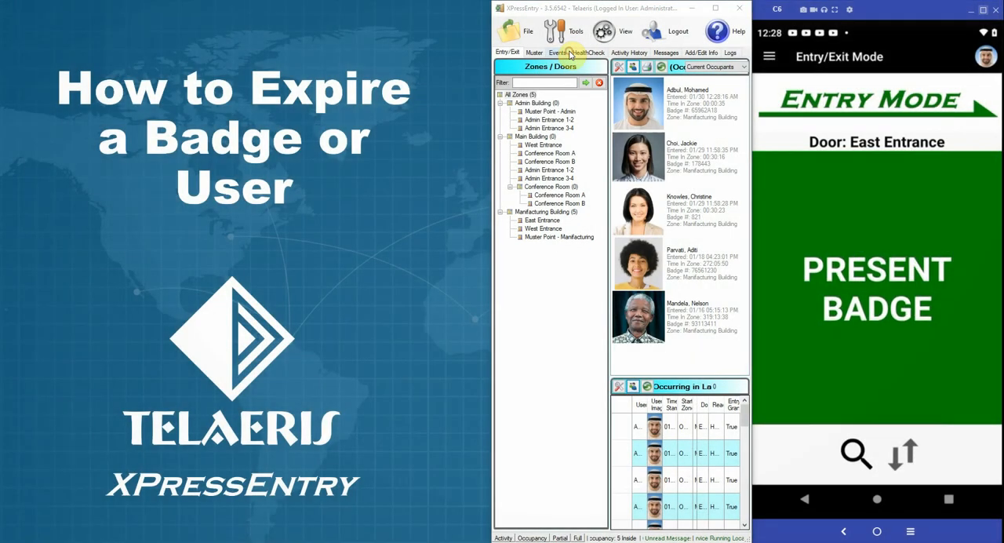
{"action": "left_click", "coordinate": [576, 31]}
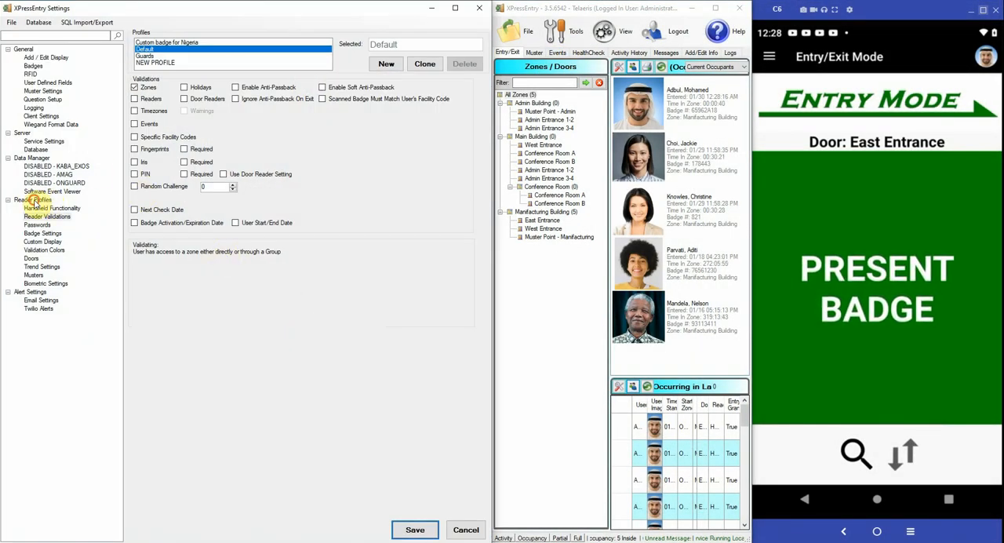
{"action": "left_click", "coordinate": [33, 200]}
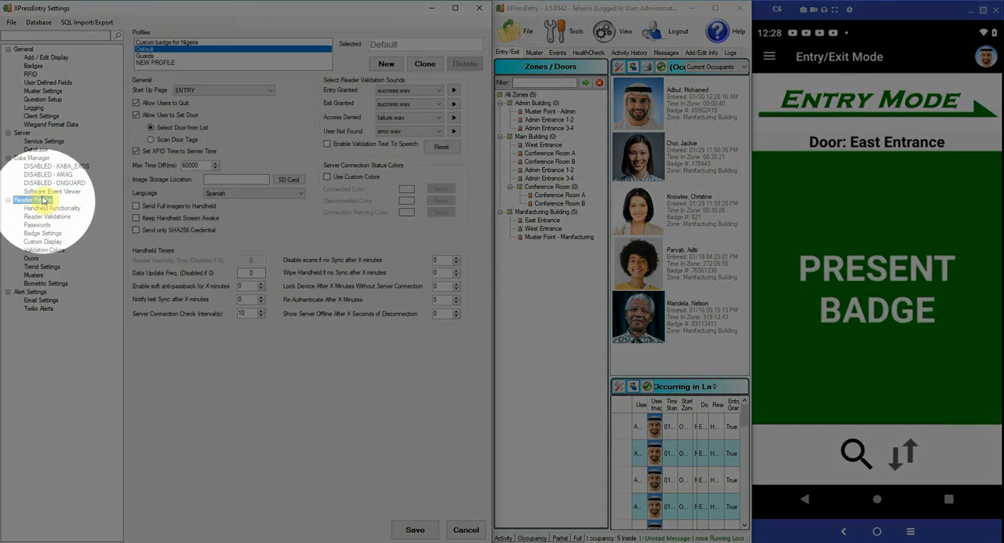
{"action": "left_click", "coordinate": [47, 217]}
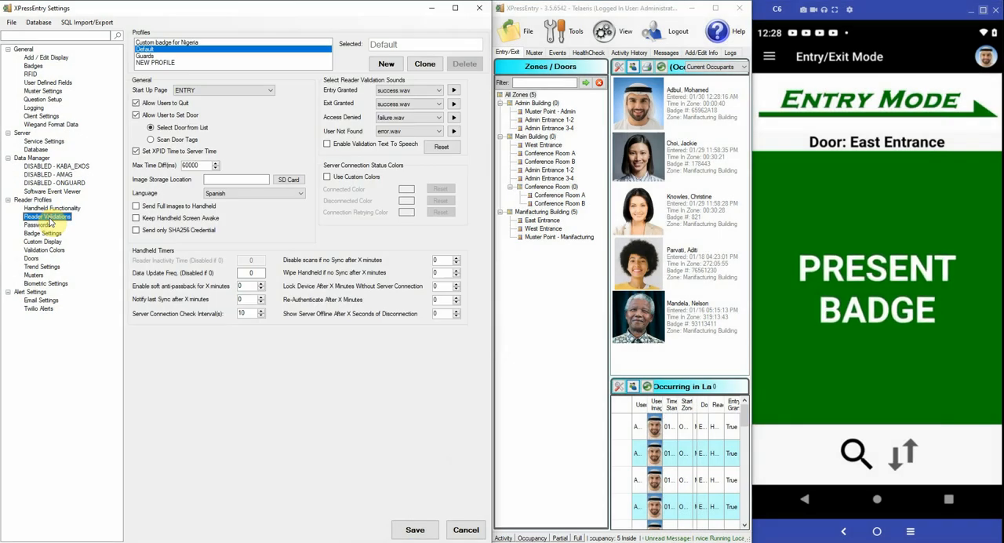
{"action": "left_click", "coordinate": [47, 216]}
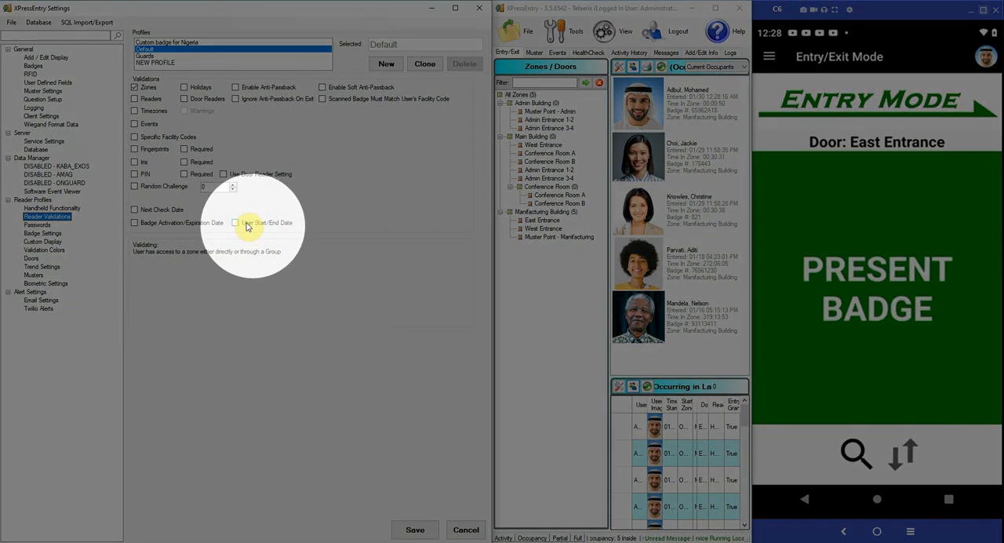
{"action": "left_click", "coordinate": [235, 223]}
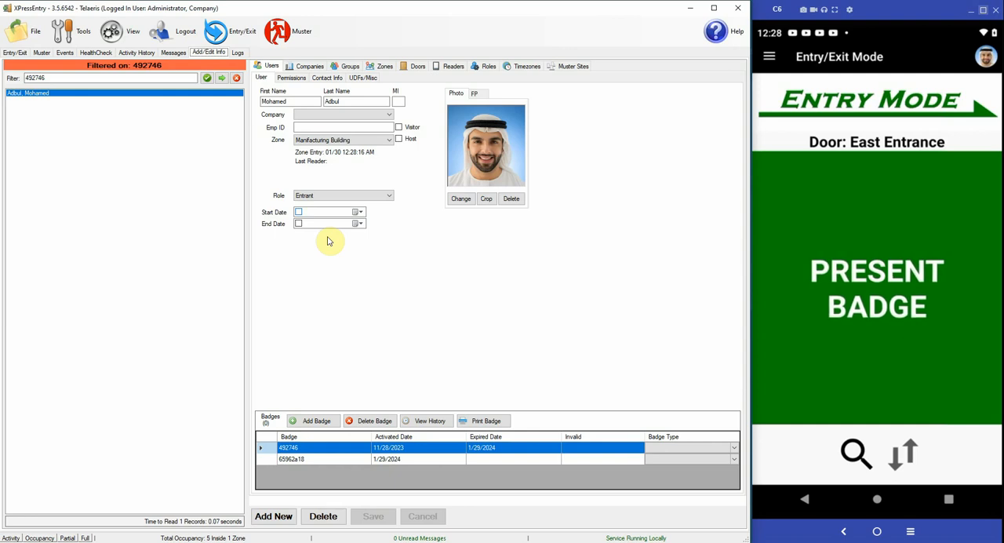
{"action": "left_click", "coordinate": [298, 222]}
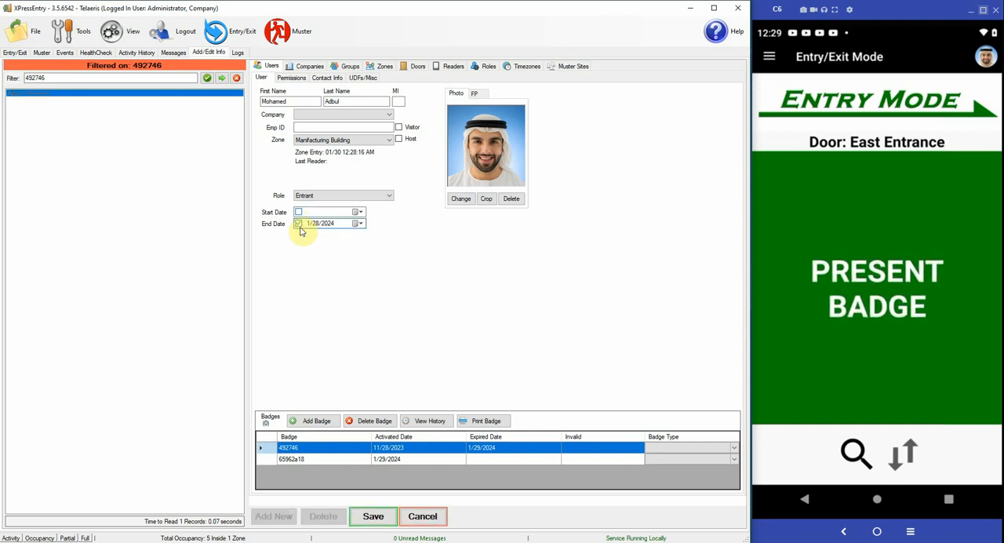
{"action": "left_click", "coordinate": [358, 223]}
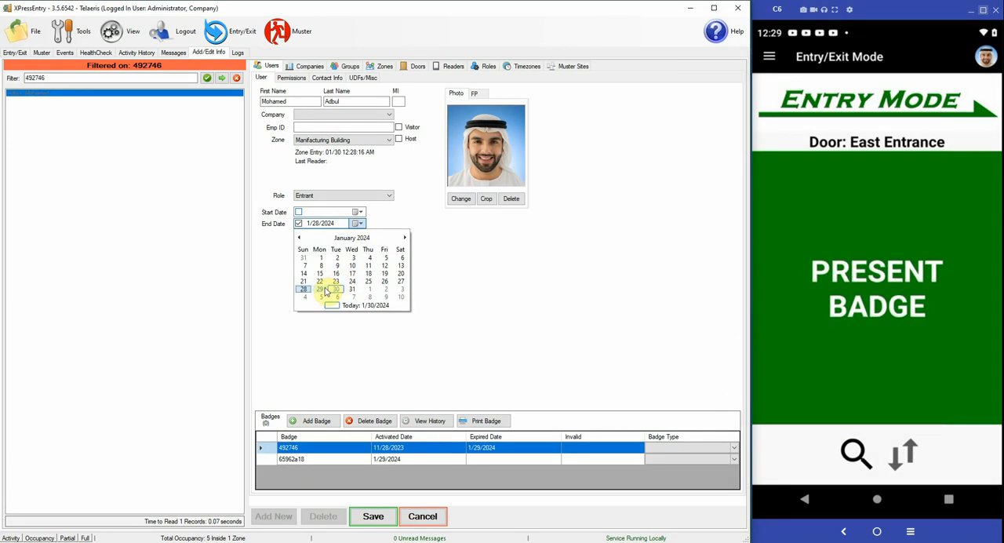
{"action": "left_click", "coordinate": [320, 288]}
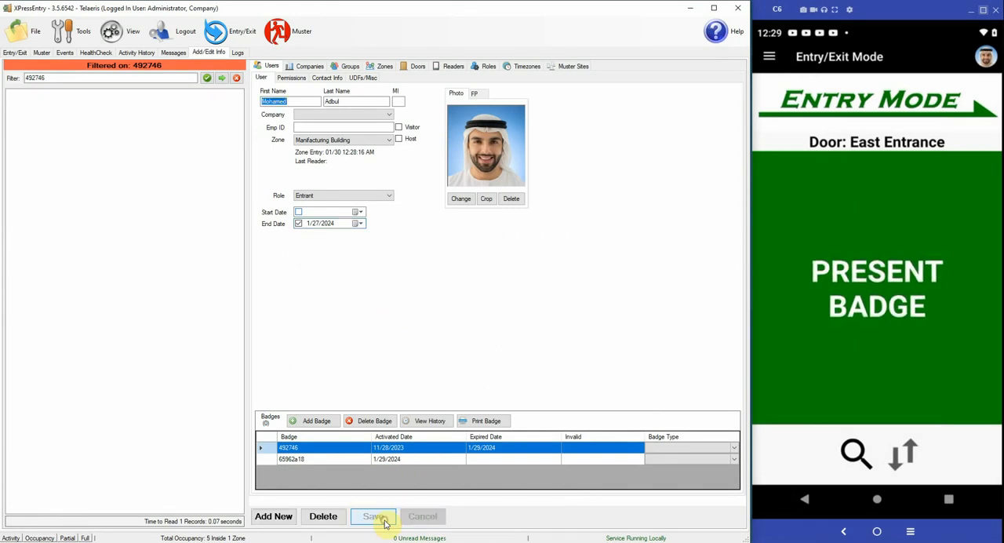
{"action": "left_click", "coordinate": [374, 516]}
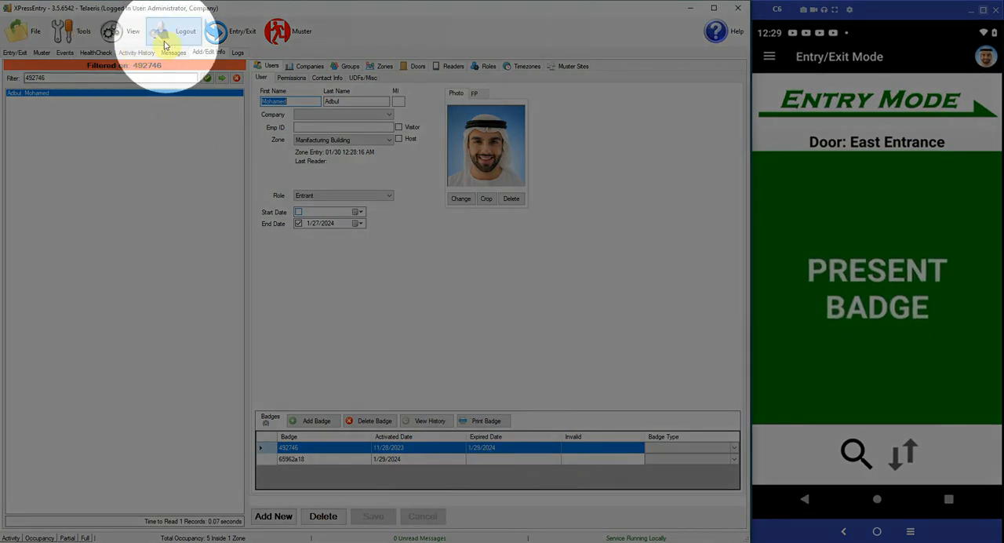
Enable the Badge Activation/Expiration Date check in the reader validation settings.
{"action": "left_click", "coordinate": [83, 31]}
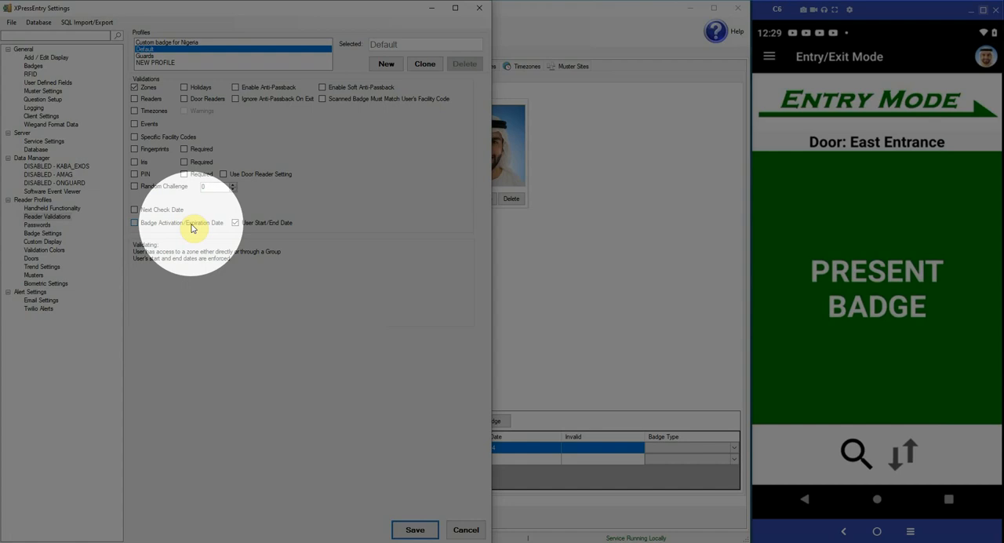
{"action": "left_click", "coordinate": [135, 222]}
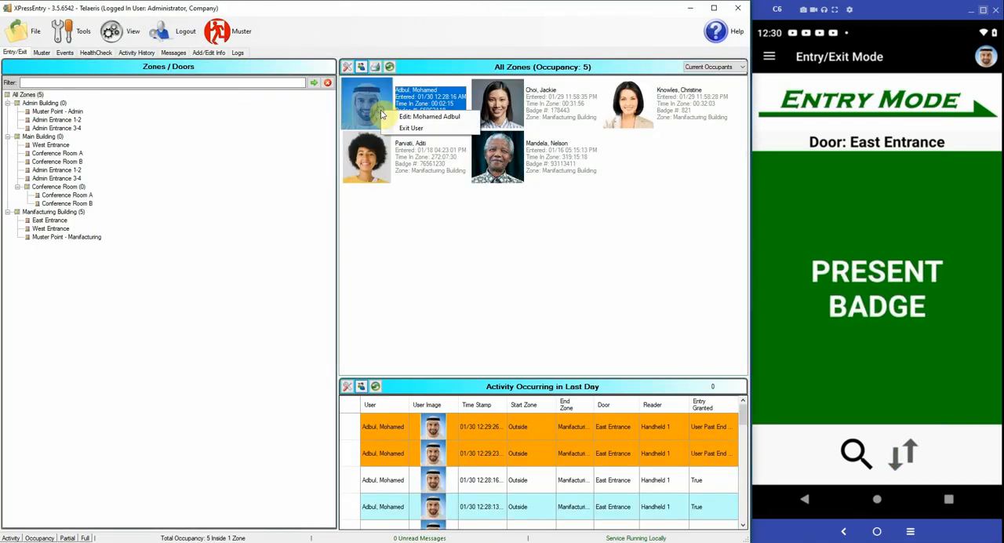
{"action": "left_click", "coordinate": [411, 129]}
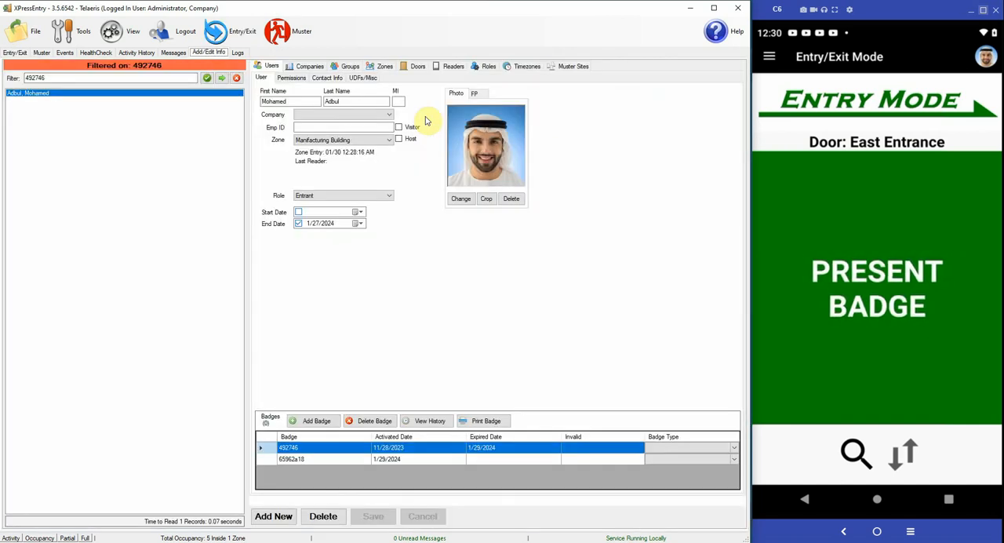
{"action": "left_click", "coordinate": [298, 223]}
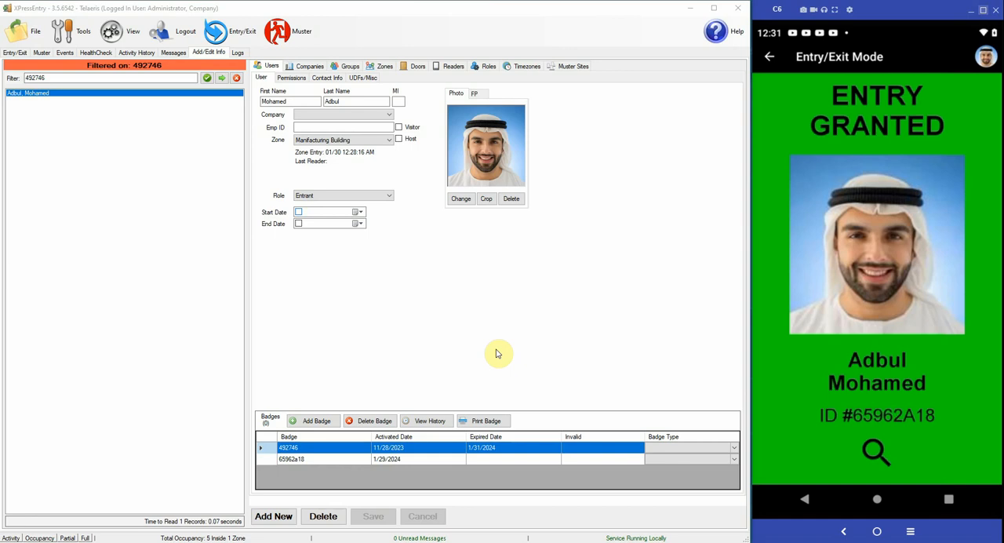
{"action": "mouse_move", "coordinate": [518, 458]}
{"action": "type", "text": "28"}
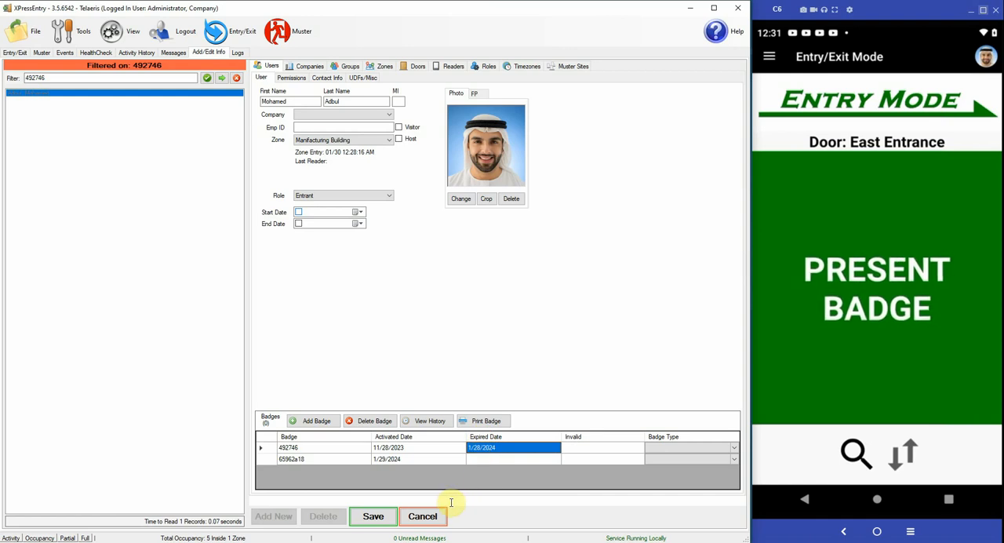
{"action": "left_click", "coordinate": [373, 516]}
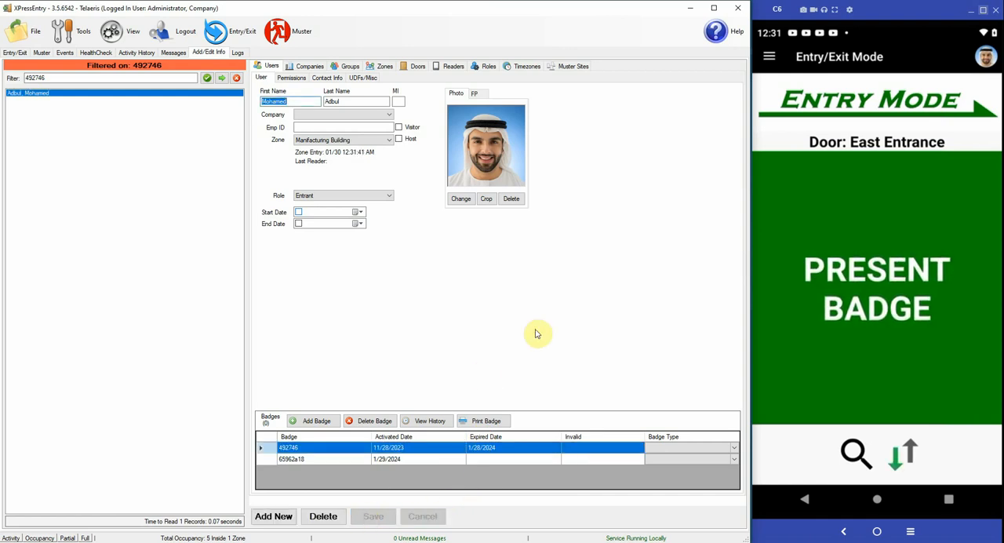